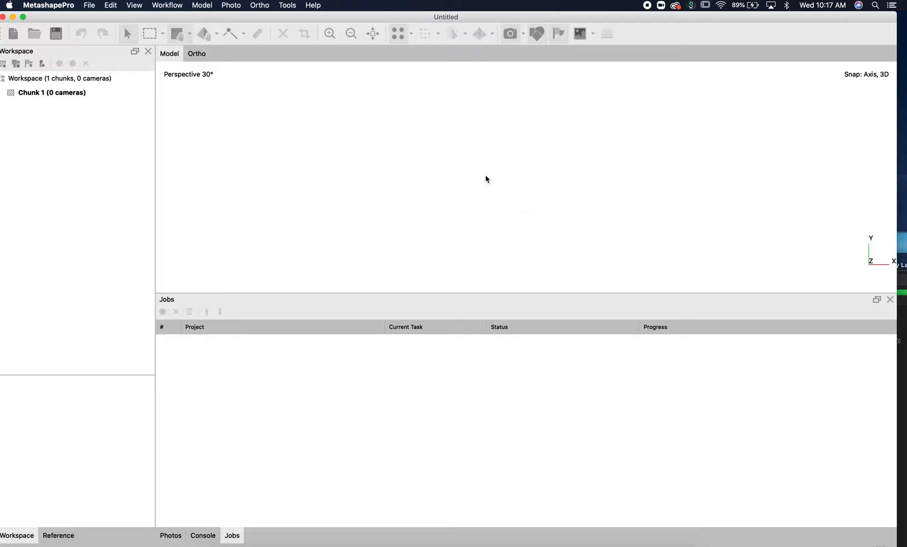
mouse_move(641, 19)
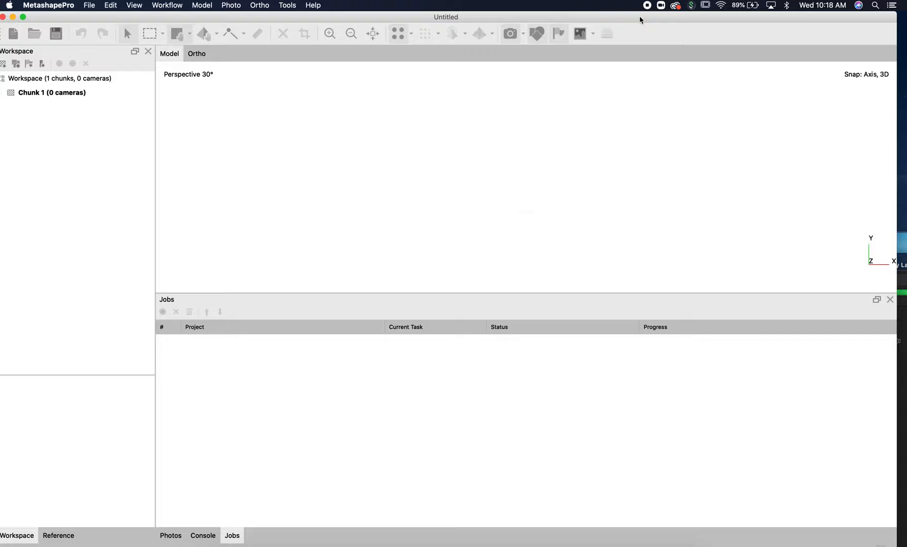
mouse_move(321, 4)
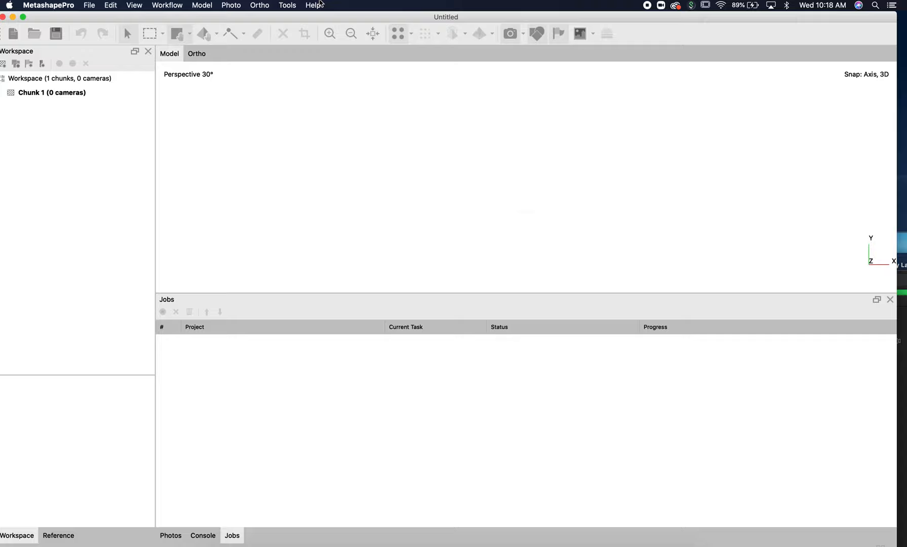
mouse_move(191, 11)
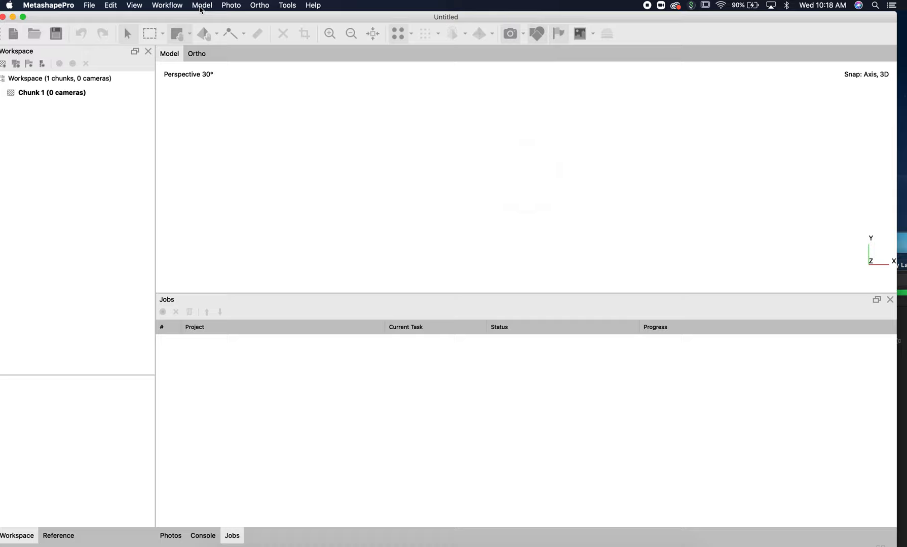
- Add the TIFF_2 photo folder via Workflow > Add Folder, prompting the 110-image layout choice
left_click(167, 5)
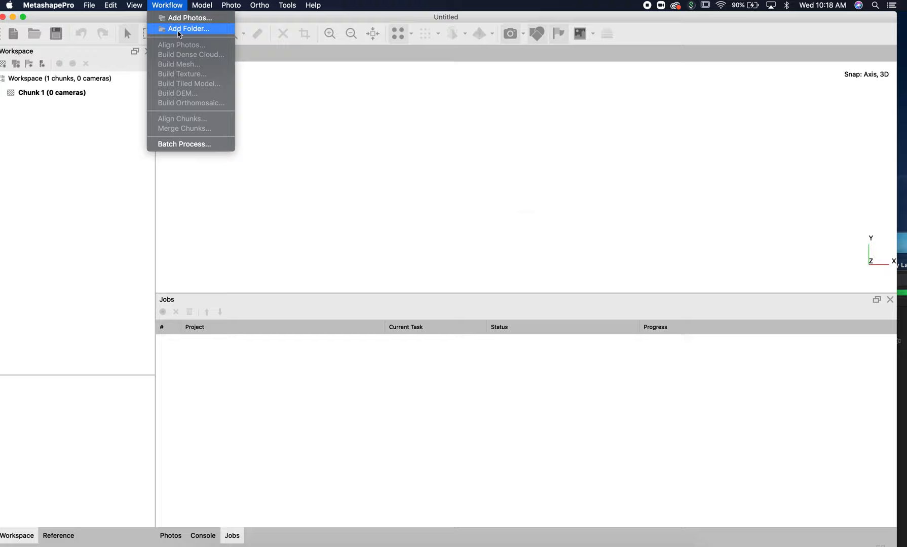
left_click(190, 28)
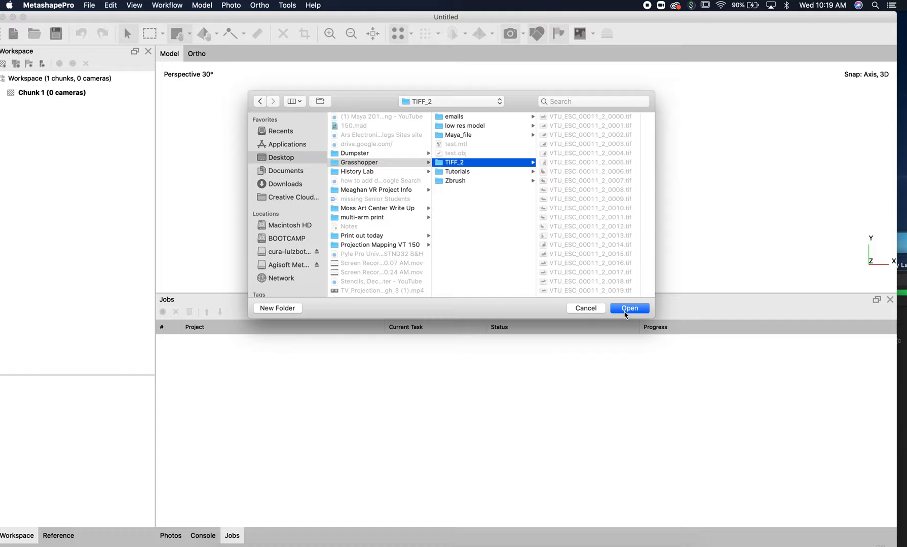
left_click(629, 308)
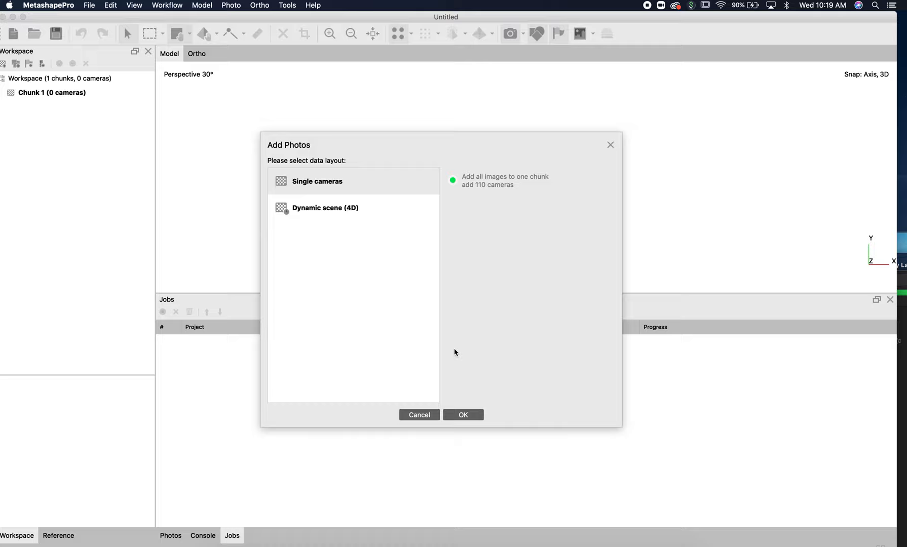
- Import the 110 TIFF_2 photos into Chunk 1 as single cameras
left_click(463, 415)
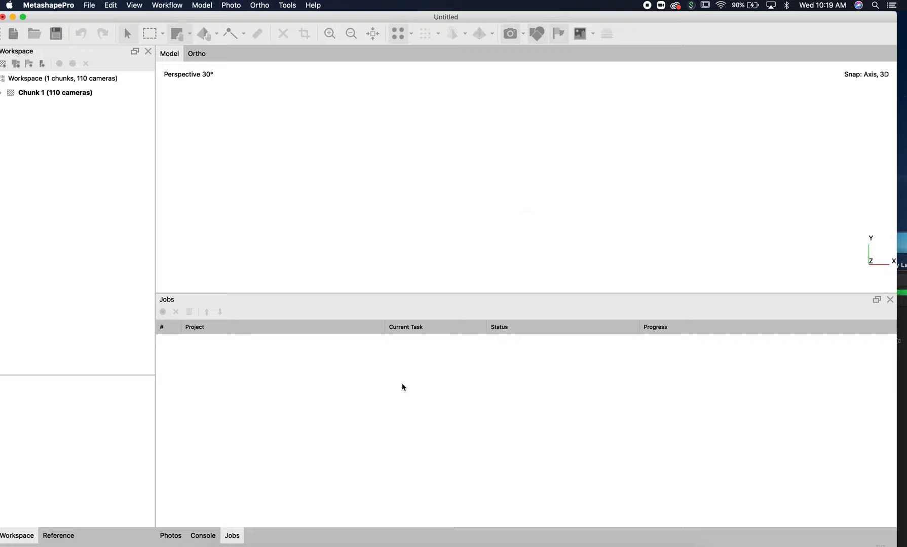
mouse_move(175, 5)
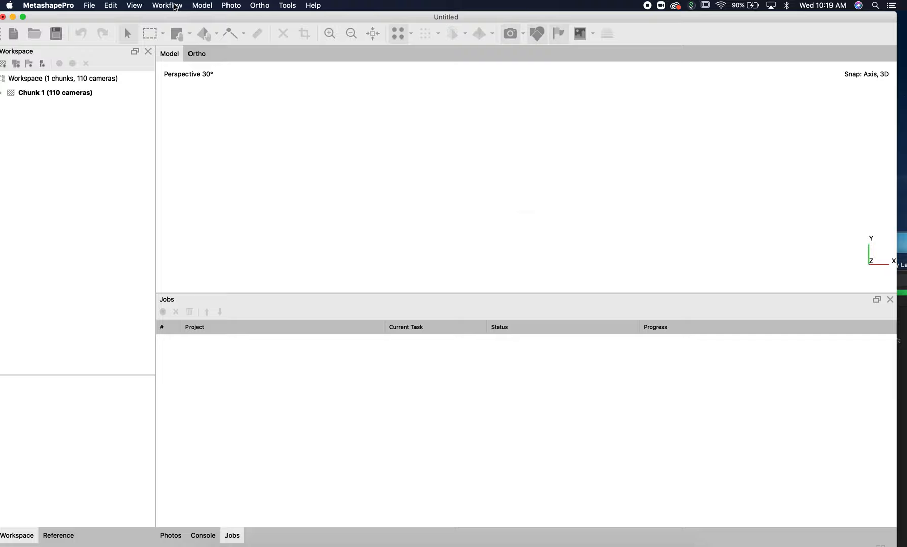
- Align the 110 photos at High accuracy with generic preselection, yielding a 27,073-point sparse cloud
left_click(202, 5)
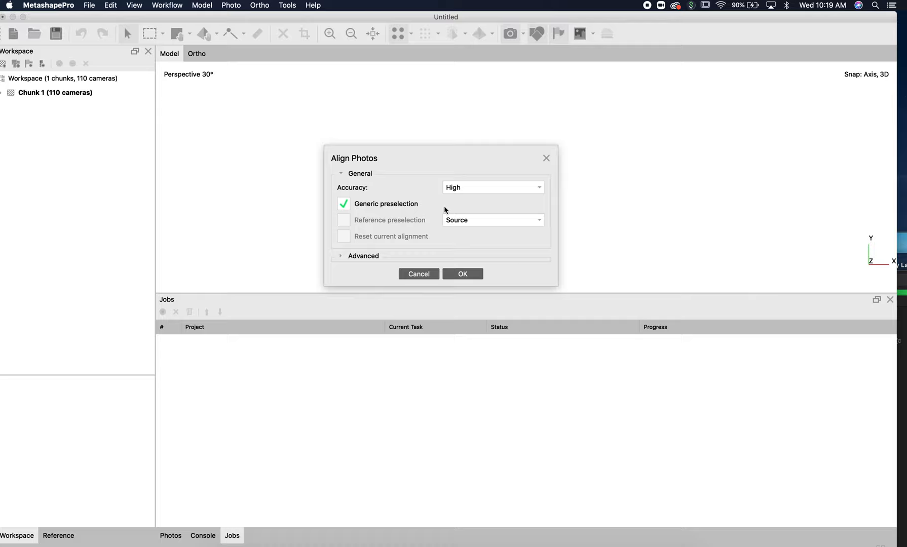
left_click(462, 274)
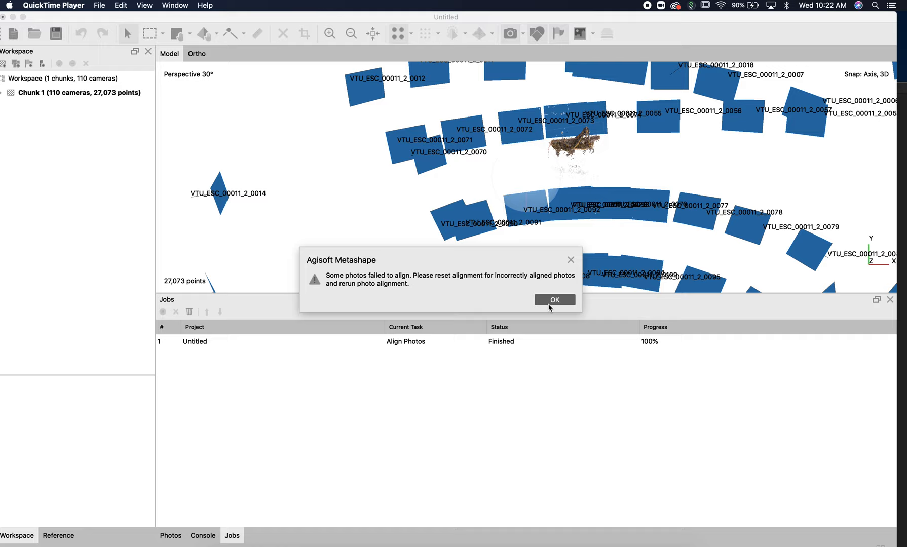
mouse_move(434, 291)
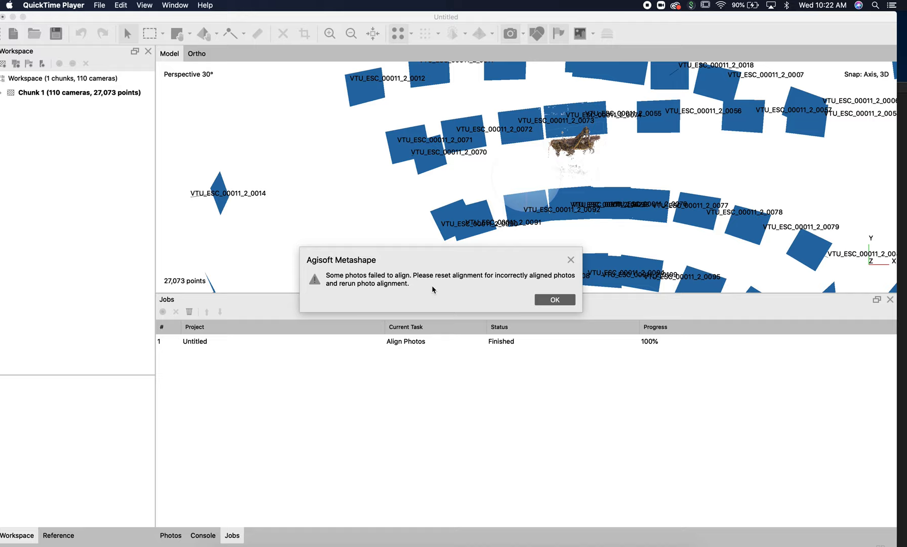
- Dismiss the 'Some photos failed to align' warning, leaving the sparse cloud and cameras shown
left_click(555, 300)
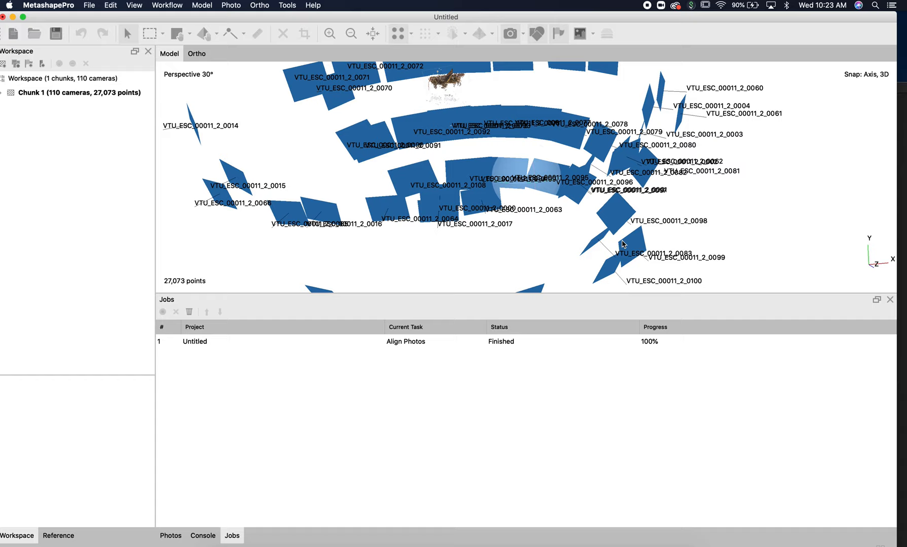
- Orbit the Model view to look through the ring of aligned cameras at the grasshopper point cloud
left_click_drag(624, 244, 581, 201)
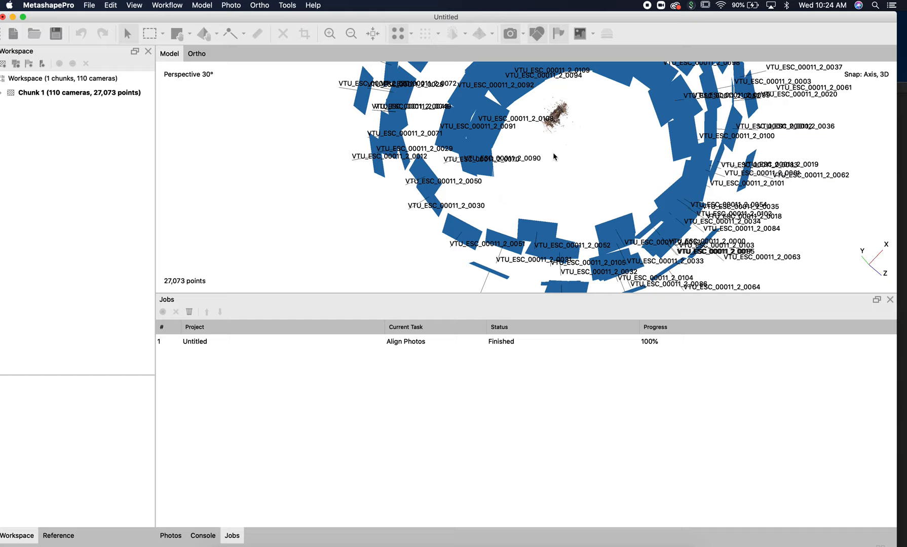
mouse_move(515, 133)
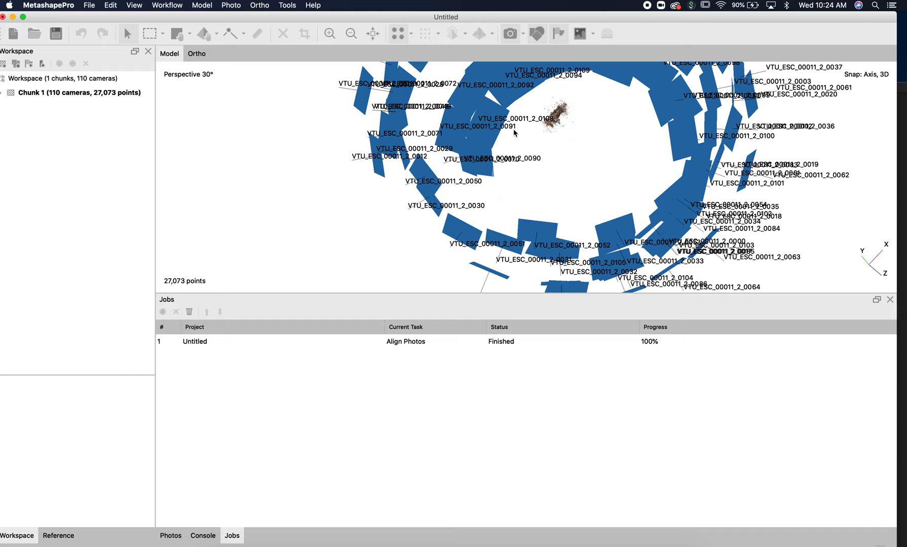
- Build a Medium-quality dense point cloud for the aligned 110-camera chunk
left_click(167, 6)
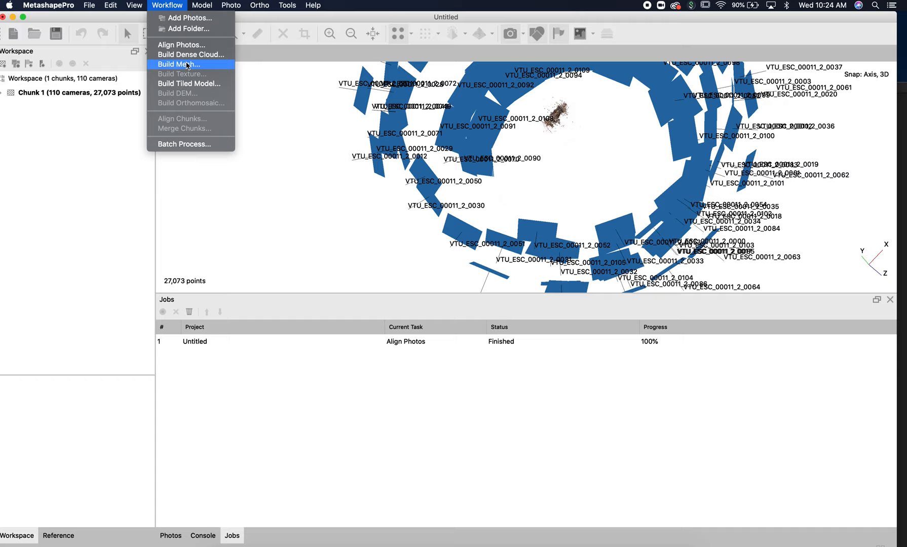
mouse_move(203, 71)
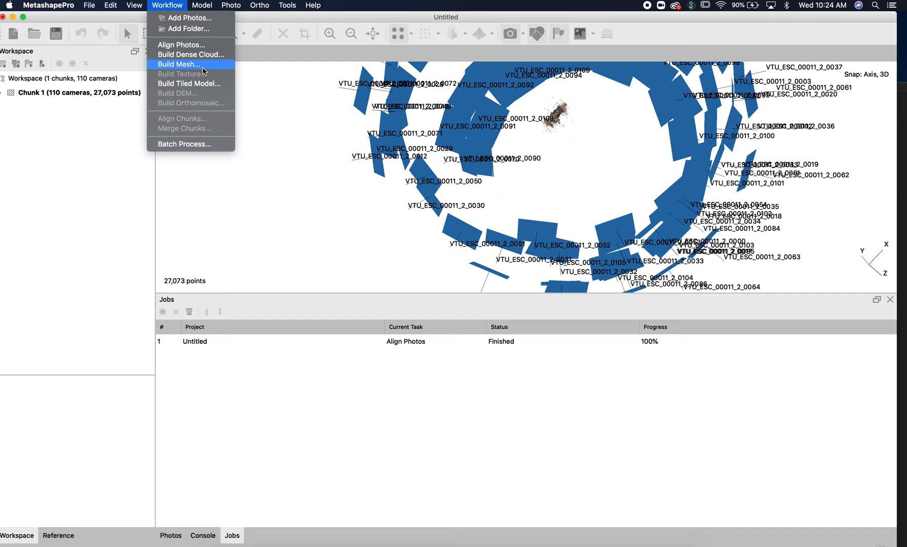
mouse_move(196, 59)
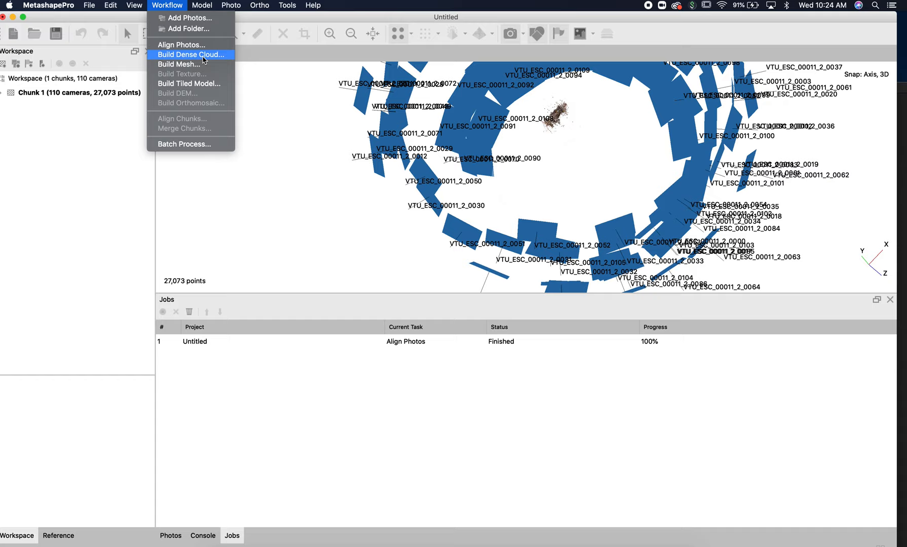
left_click(191, 54)
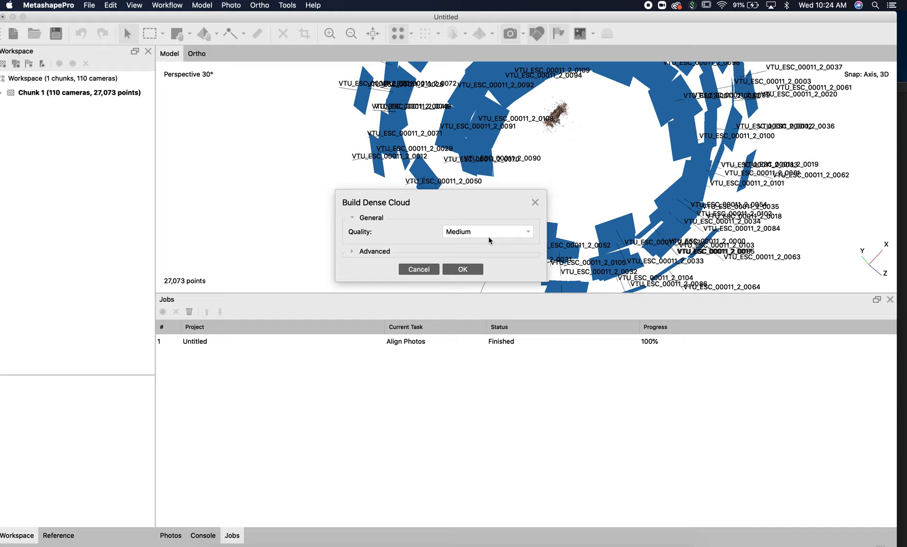
mouse_move(489, 247)
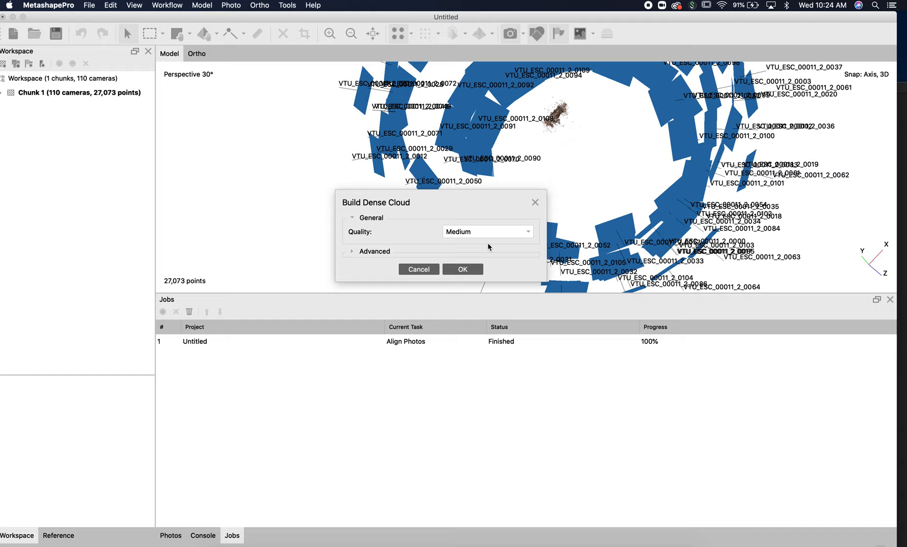
left_click(487, 231)
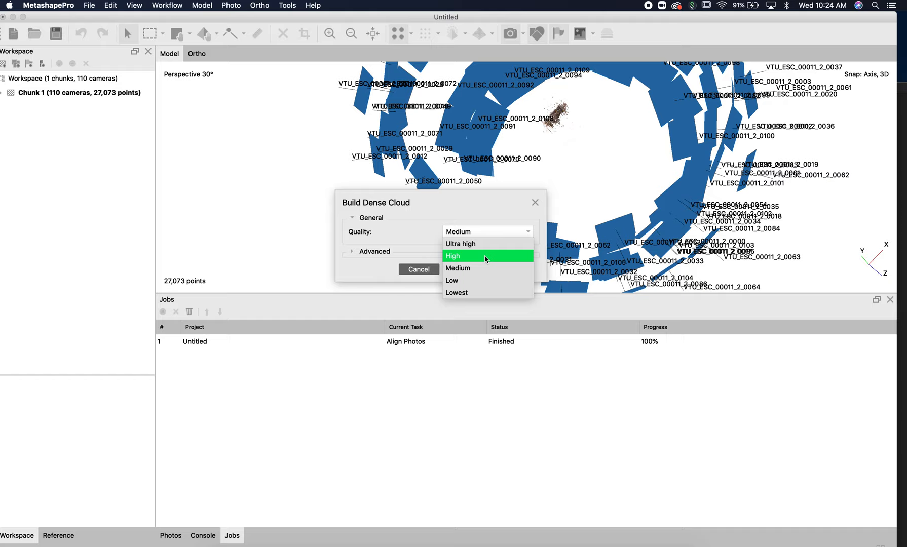
mouse_move(491, 251)
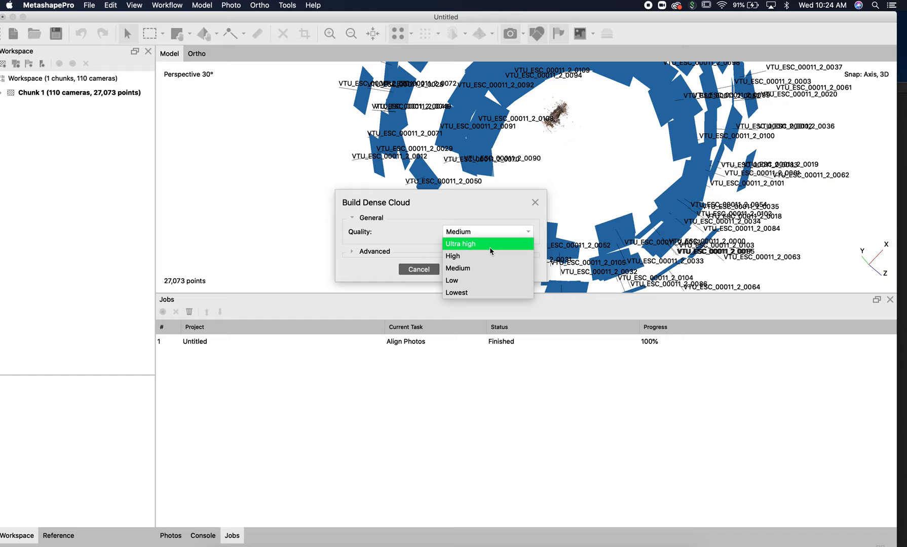
left_click(458, 268)
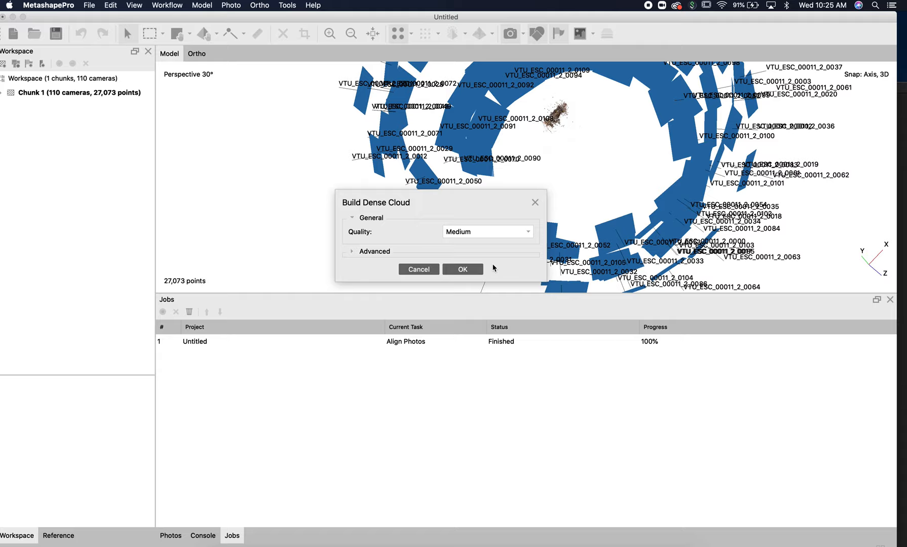
left_click(462, 269)
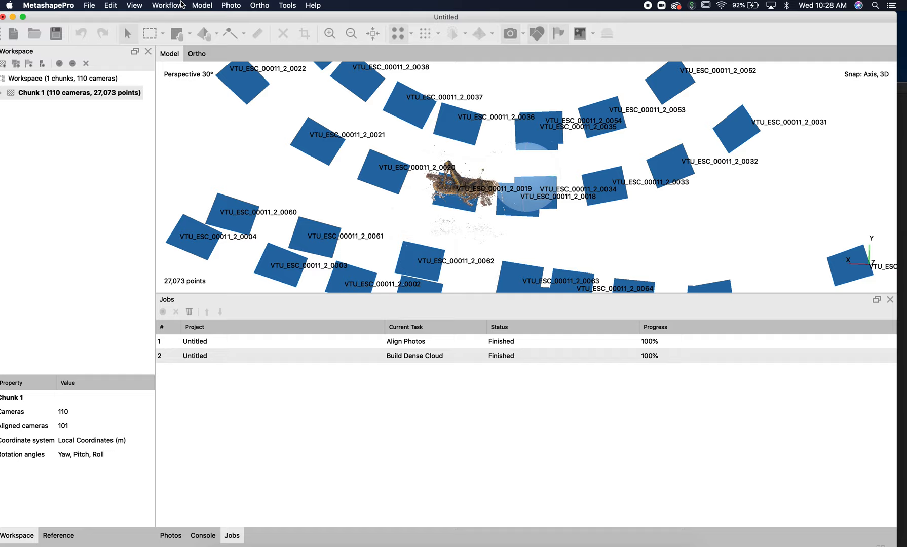
- Configure Build Mesh from the dense cloud as Arbitrary (3D), High face count, with Advanced options shown
left_click(166, 5)
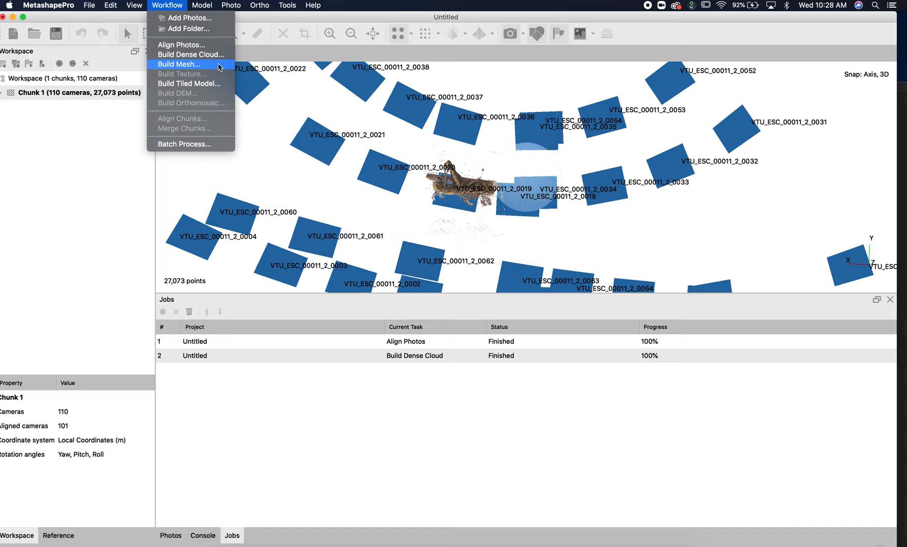
left_click(178, 64)
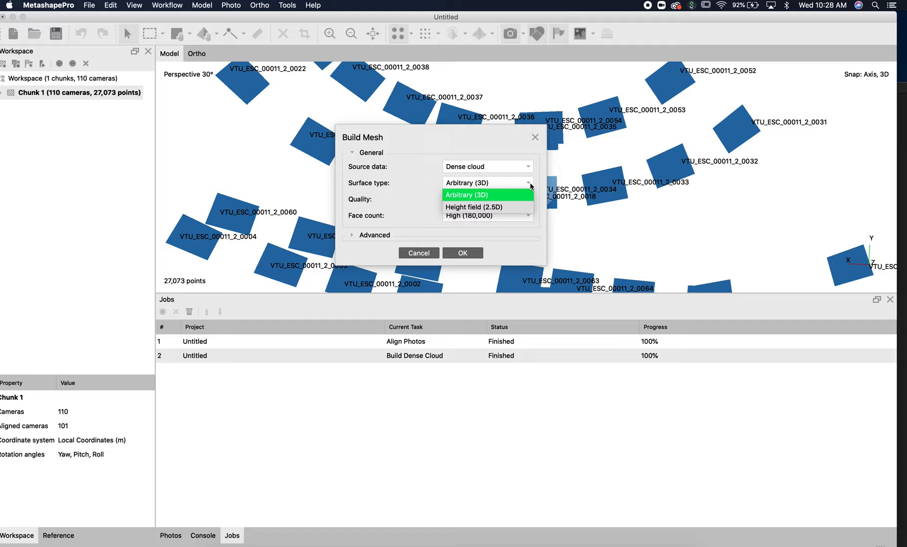
left_click(352, 235)
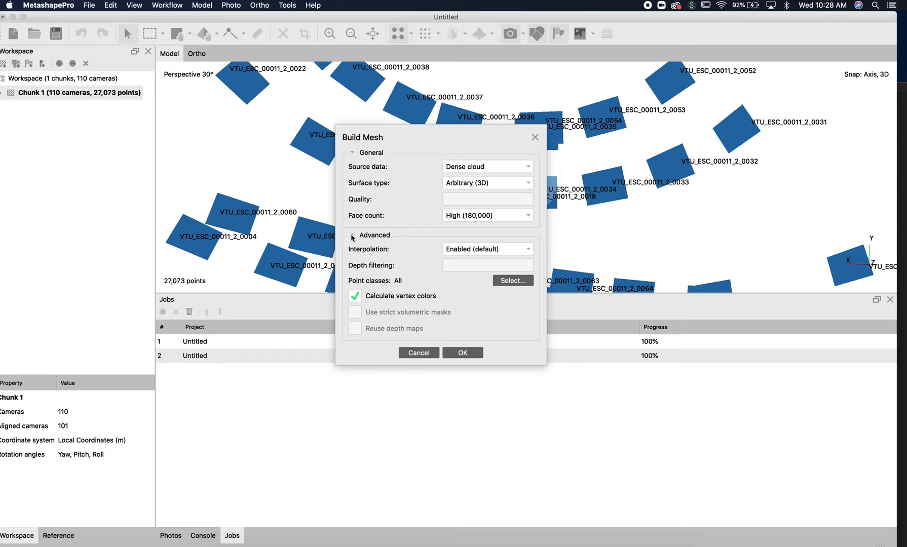
left_click(463, 352)
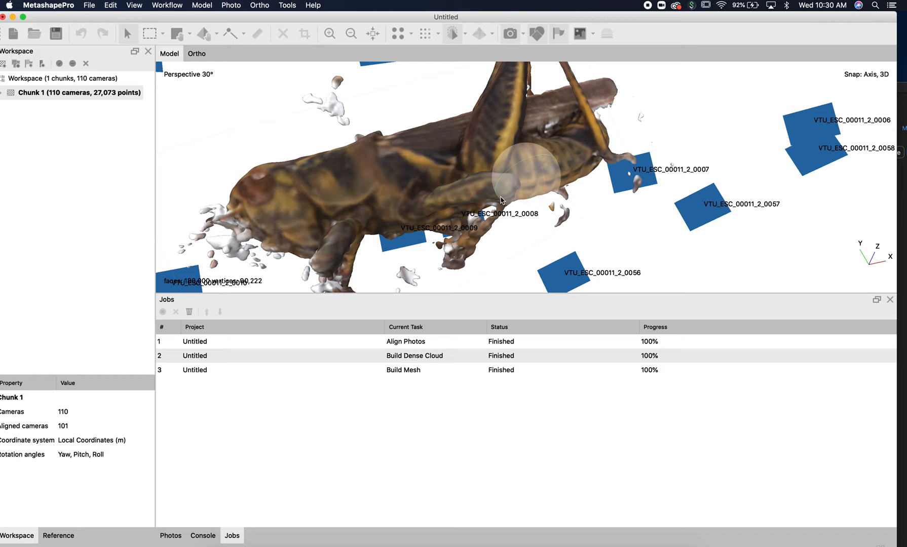
- Build a 4096 x 1 diffuse-map mosaic texture for the grasshopper mesh from the source images
left_click(166, 5)
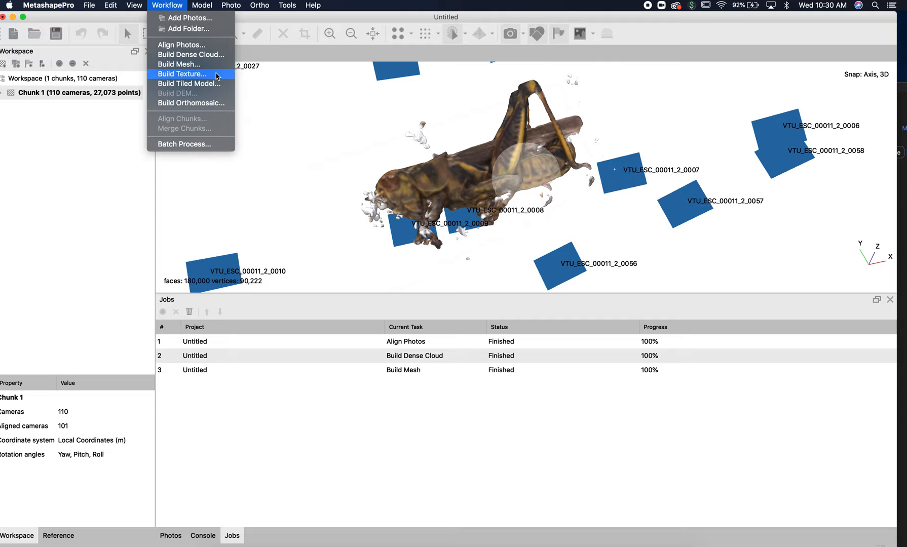
left_click(182, 74)
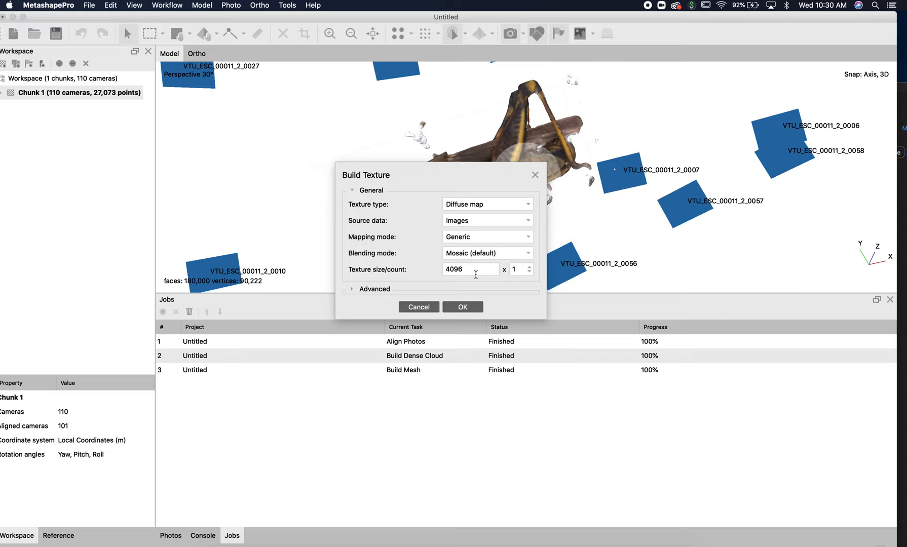
mouse_move(463, 308)
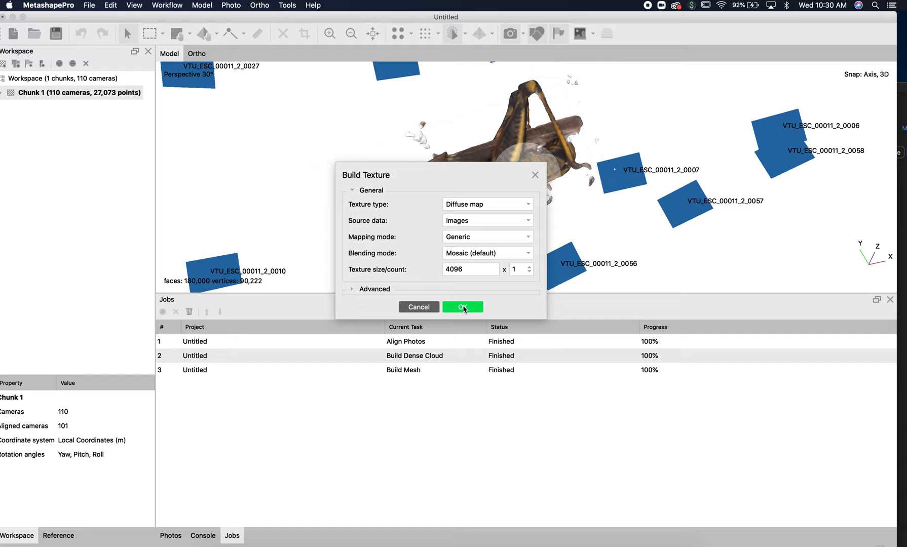
left_click(463, 307)
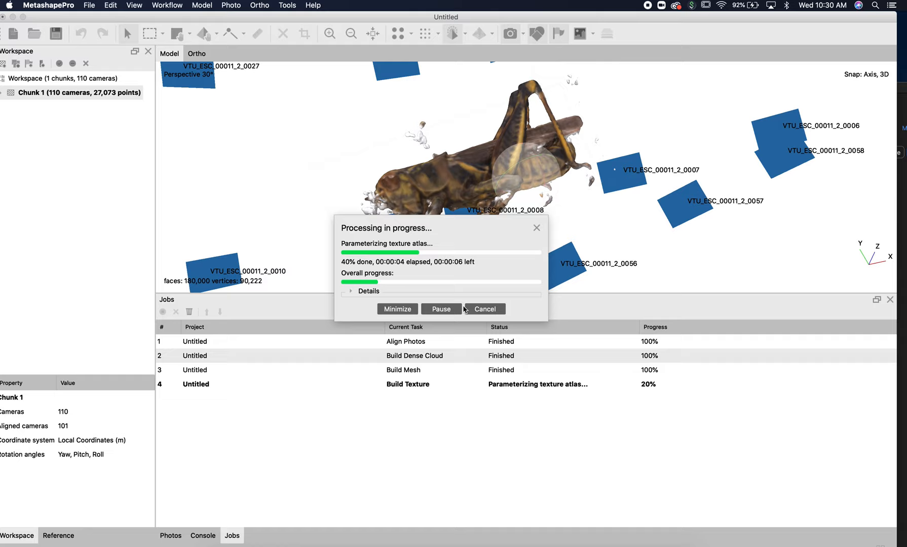
mouse_move(253, 148)
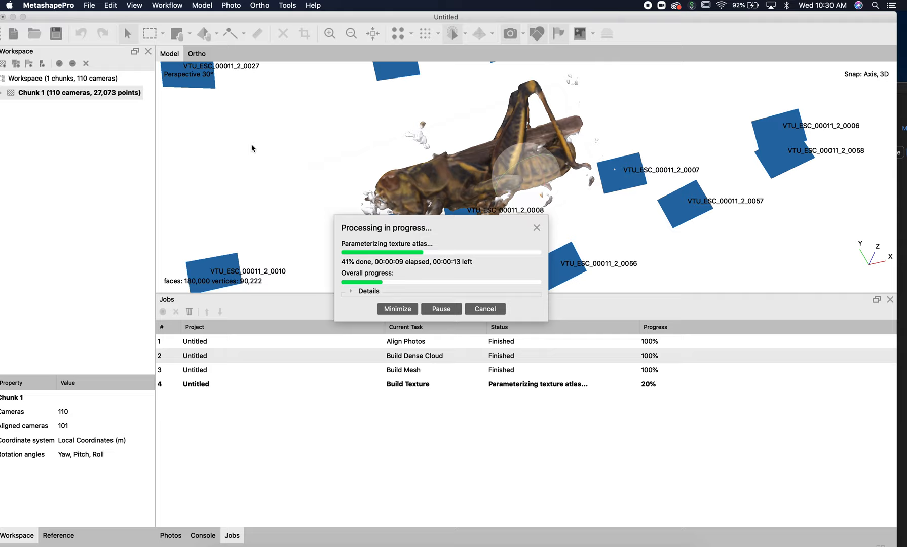
mouse_move(516, 155)
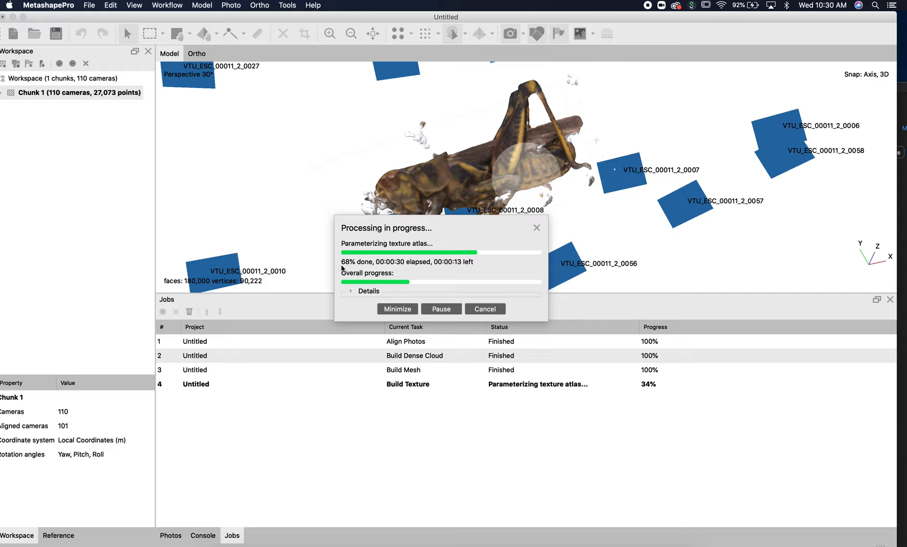
mouse_move(275, 262)
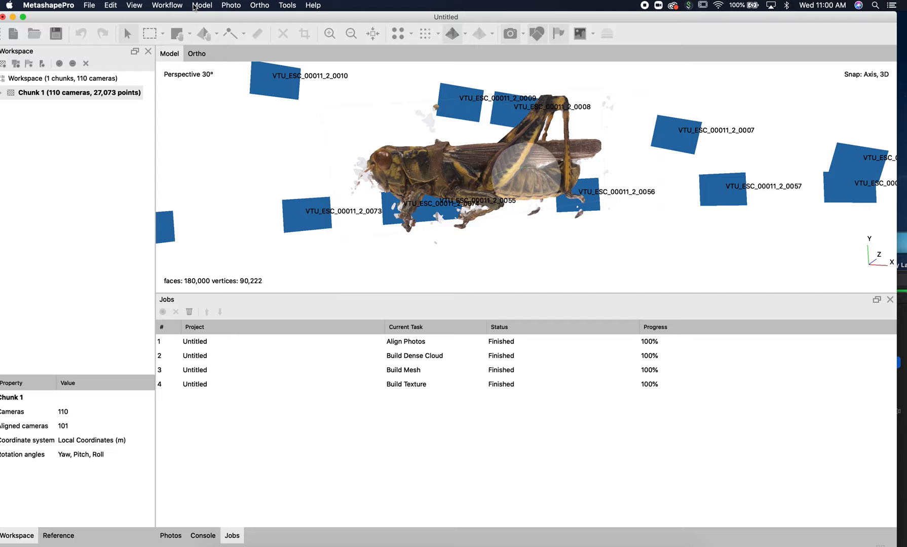
- Review the finished textured grasshopper model and bring up the Workflow processing commands
left_click(167, 6)
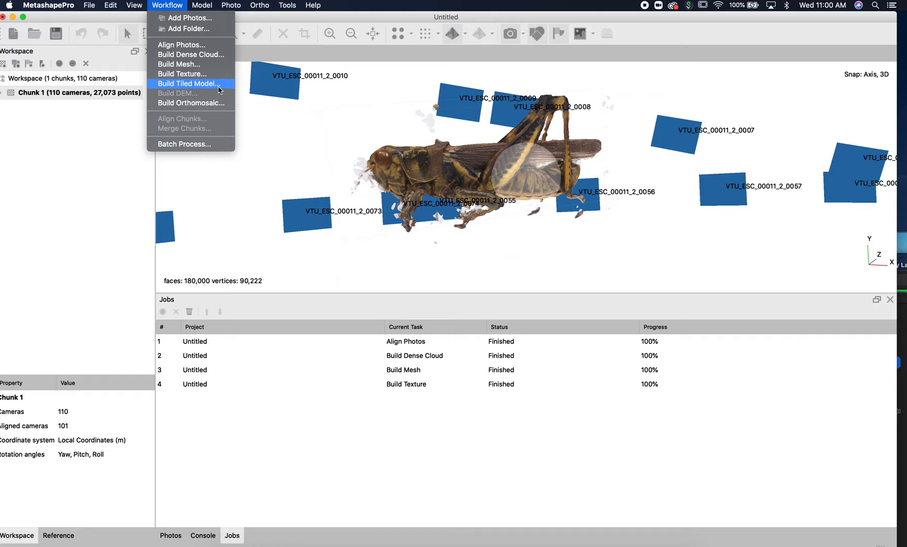
mouse_move(339, 144)
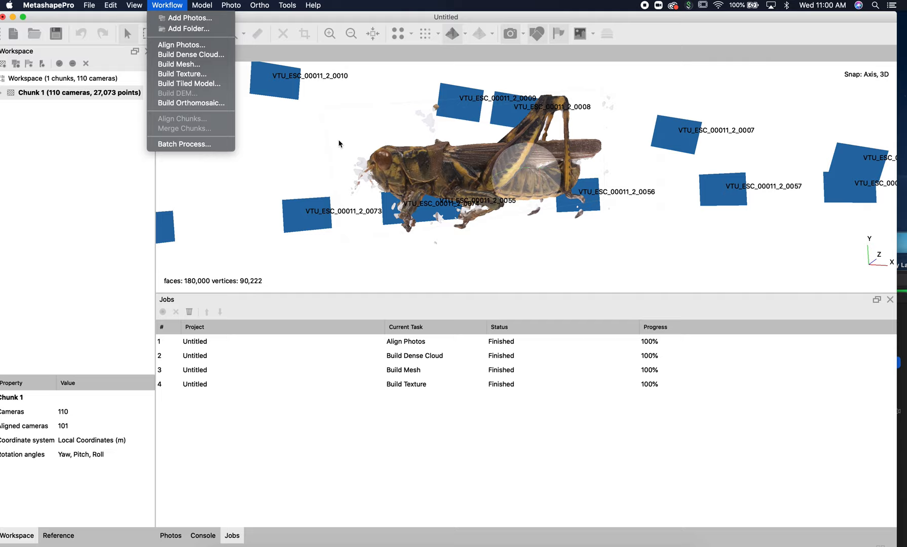
- Start an OBJ export of the textured model, creating a photogrammetry folder inside Grasshopper named for 'grasshopper'
left_click(202, 5)
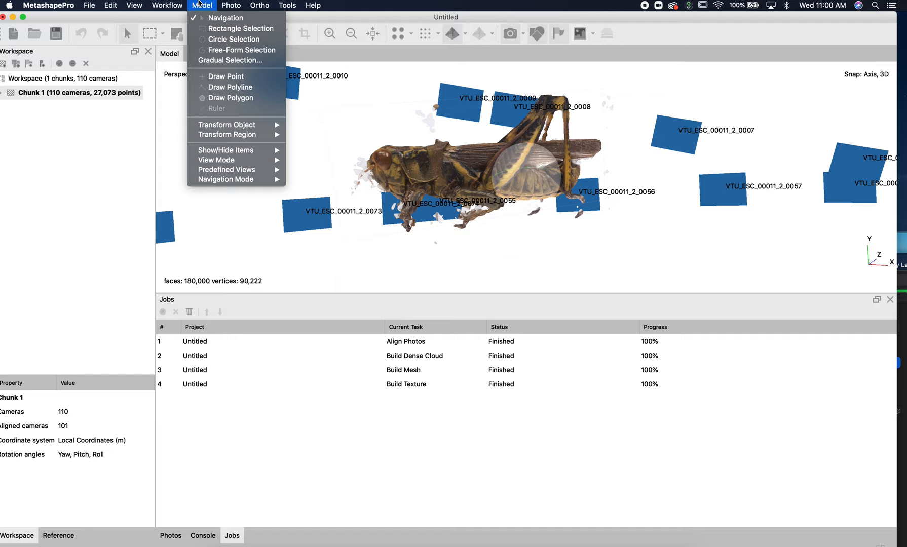
left_click(83, 5)
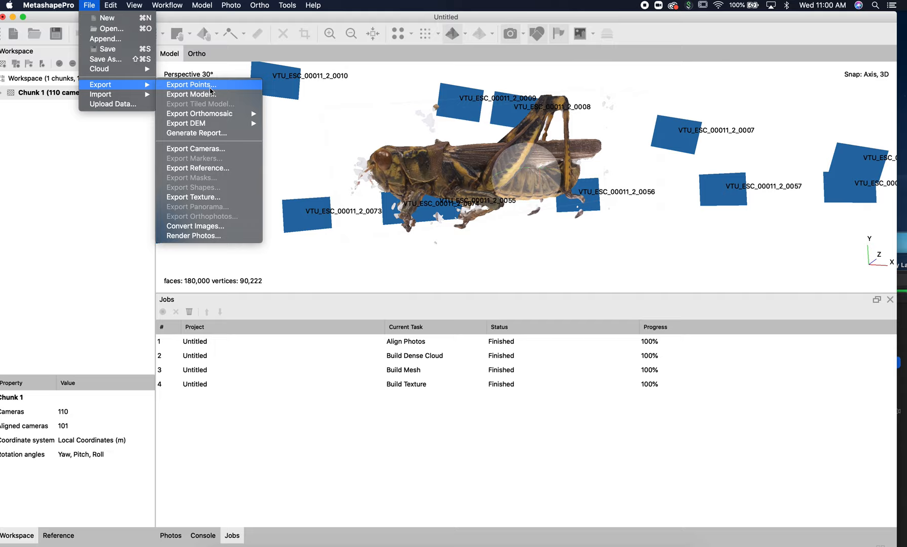
left_click(190, 85)
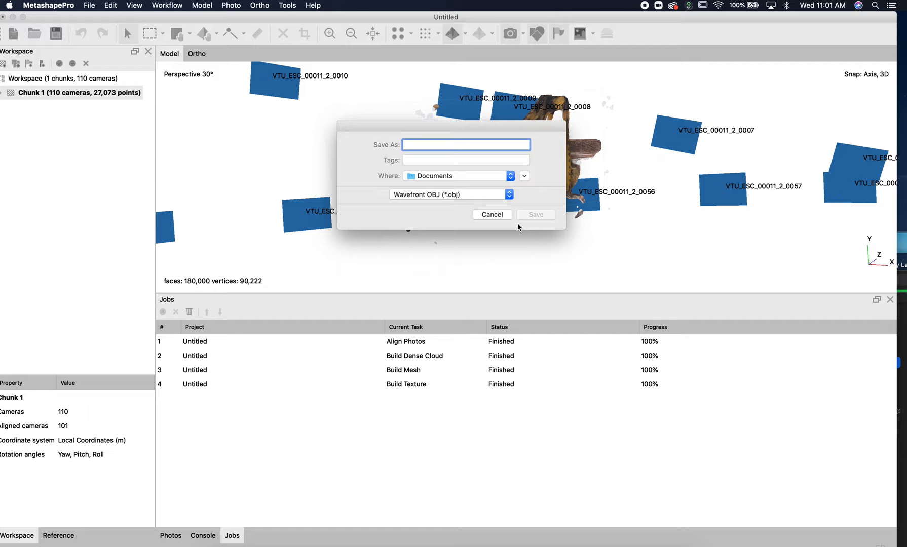
type("grasshopper")
type("photogrammetry")
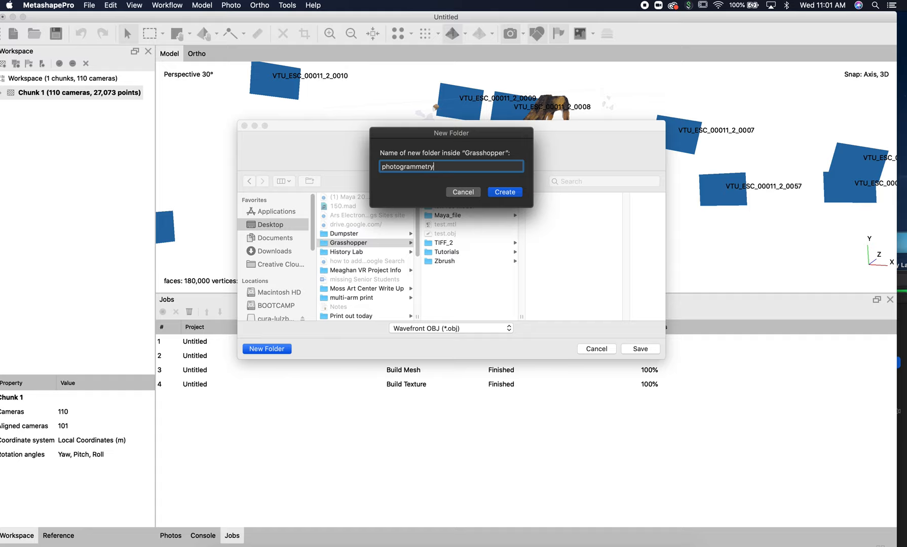
left_click(504, 192)
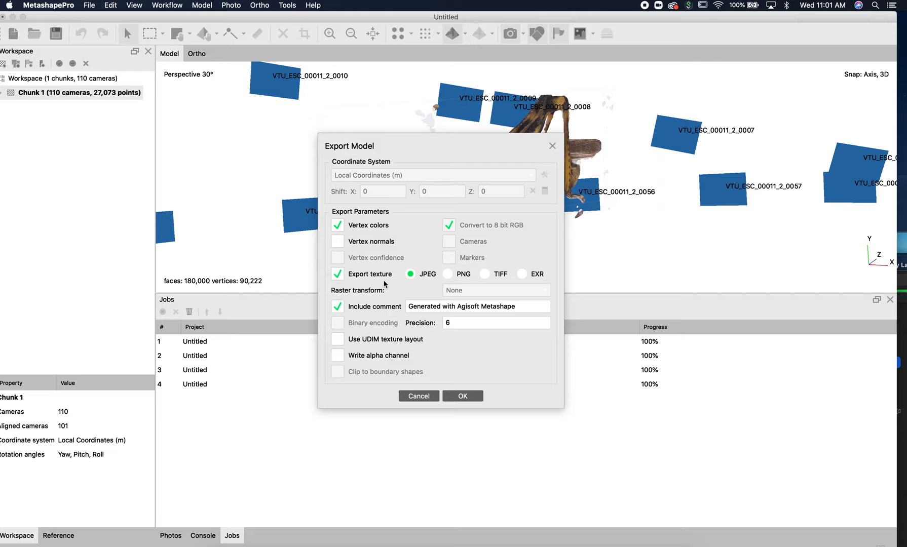
mouse_move(402, 244)
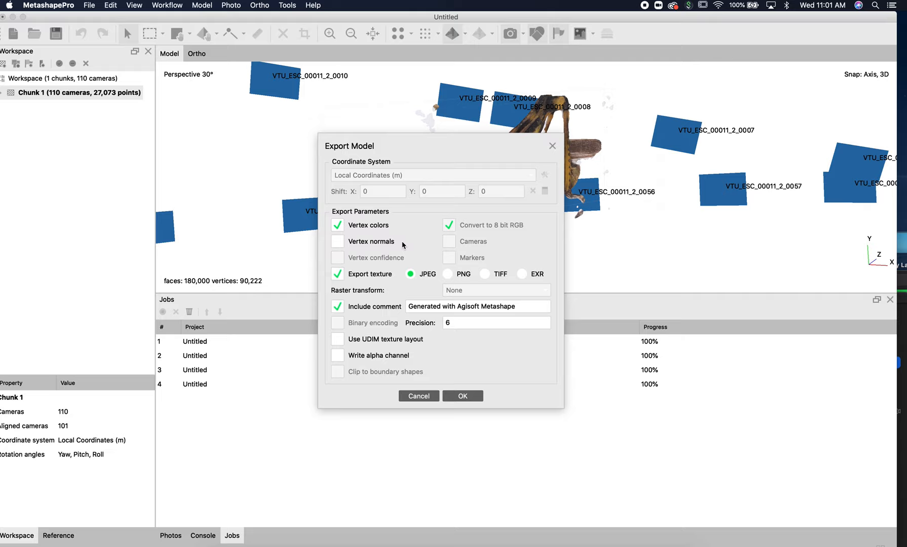
- Confirm the OBJ export with vertex colours and JPEG texture
left_click(462, 396)
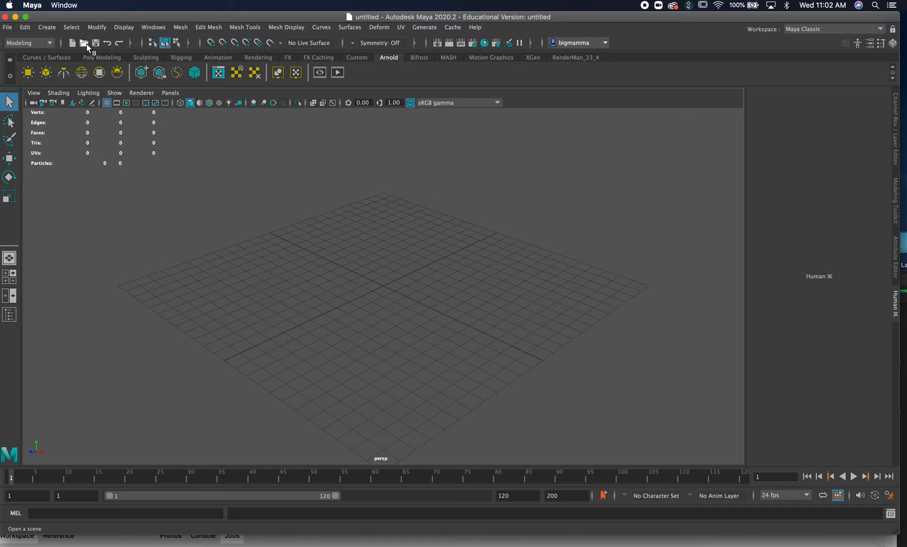
mouse_move(329, 310)
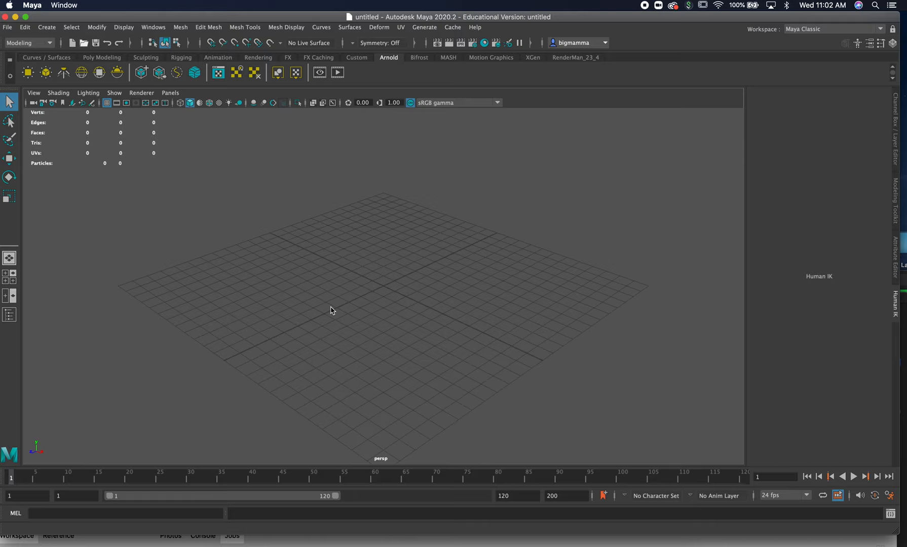
- Activate the empty perspective viewport of Maya's untitled scene
left_click(6, 28)
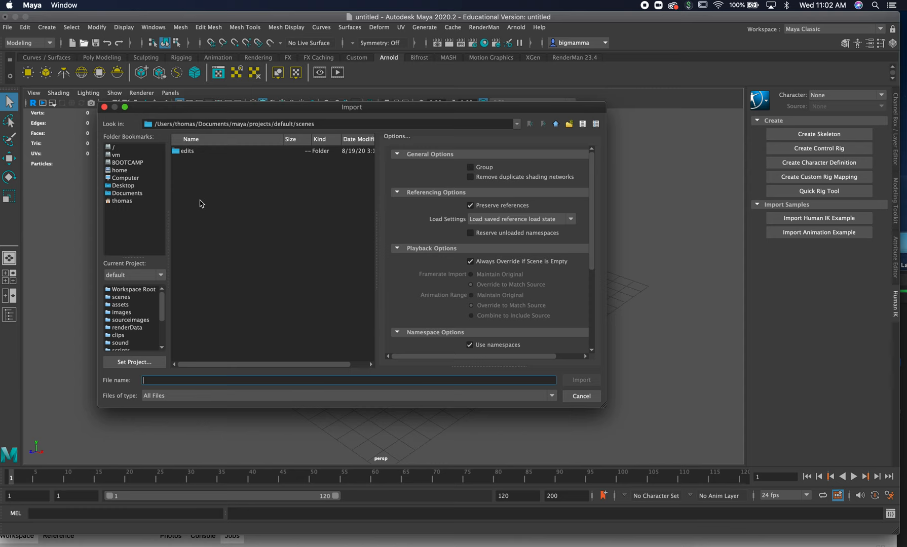
- Navigate the Import browser to the Grasshopper photogrammetry folder on the desktop
left_click(123, 186)
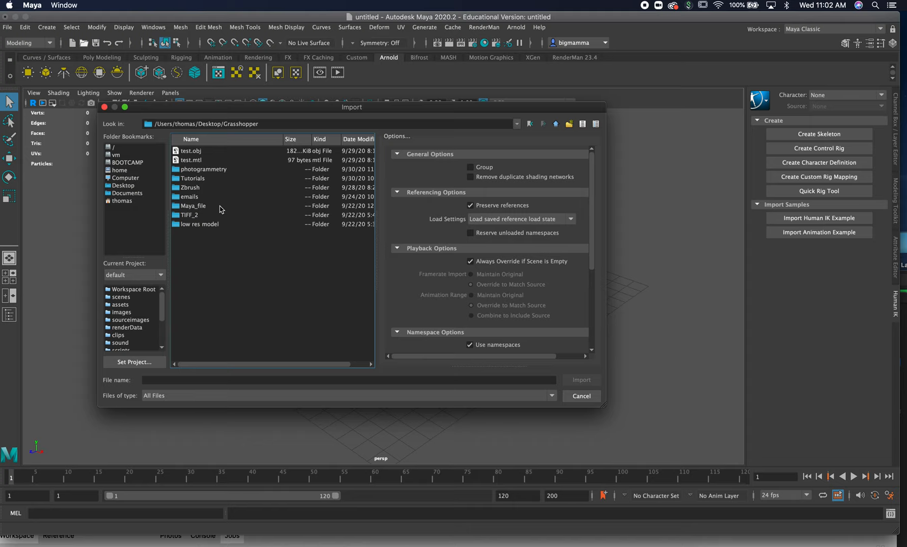
left_click(581, 380)
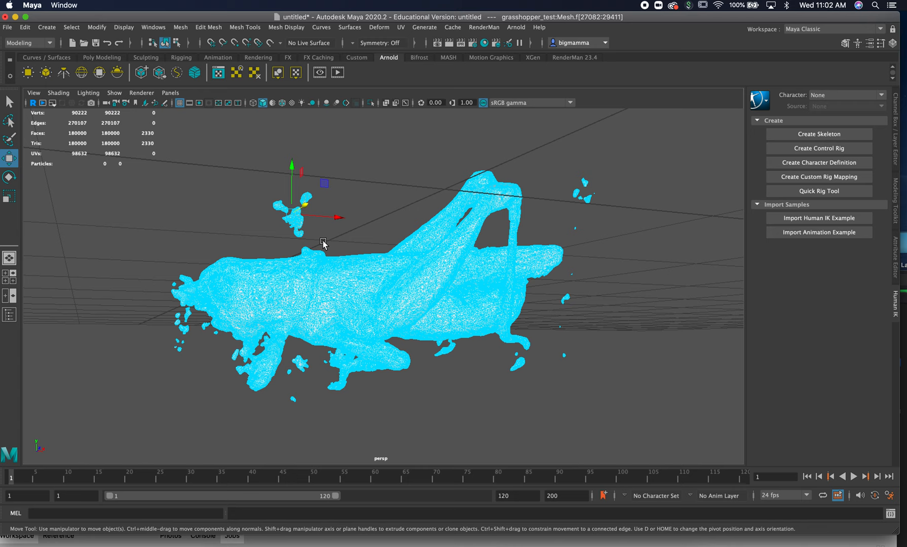
- Orbit around the imported grasshopper_test mesh to look it over
left_click_drag(564, 289, 582, 400)
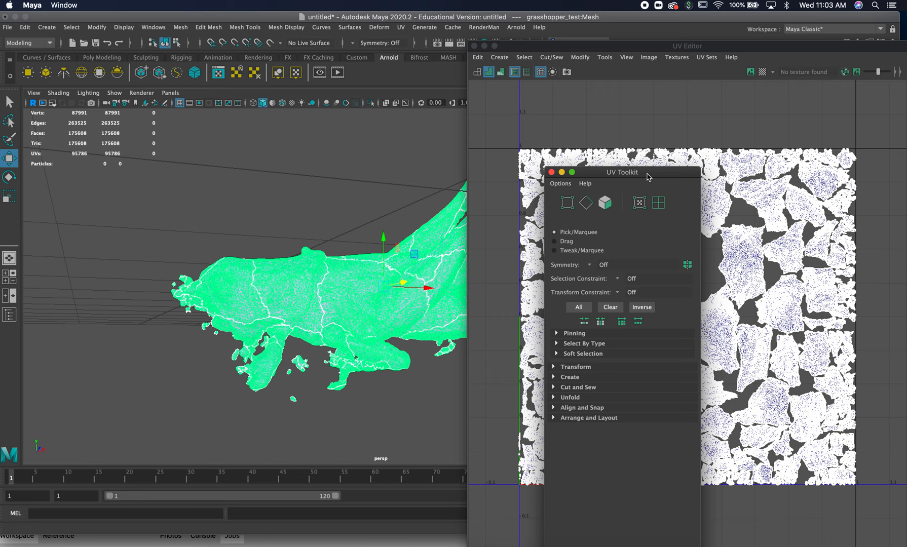
- Move the UV Toolkit window aside to see the grasshopper's UV layout
left_click_drag(622, 172, 802, 313)
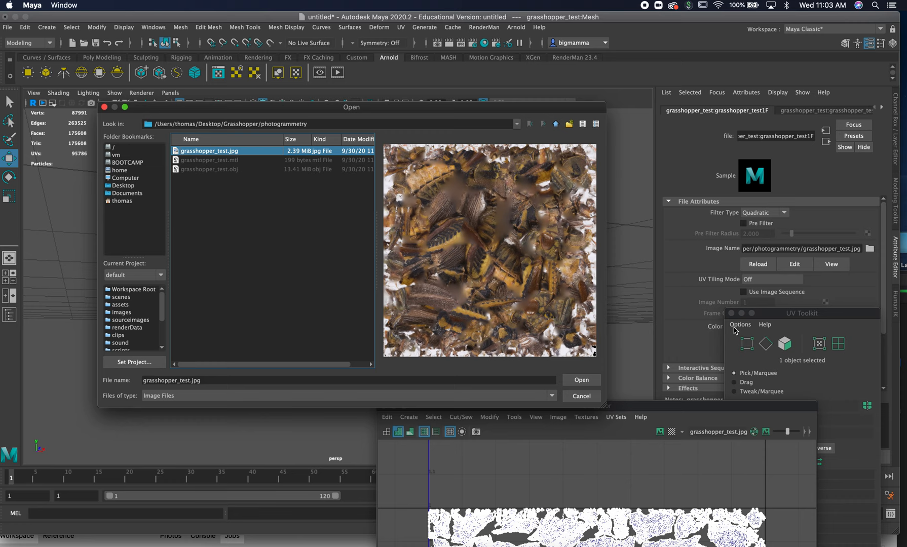
- Load grasshopper_test.jpg as the file node's texture image
left_click(581, 397)
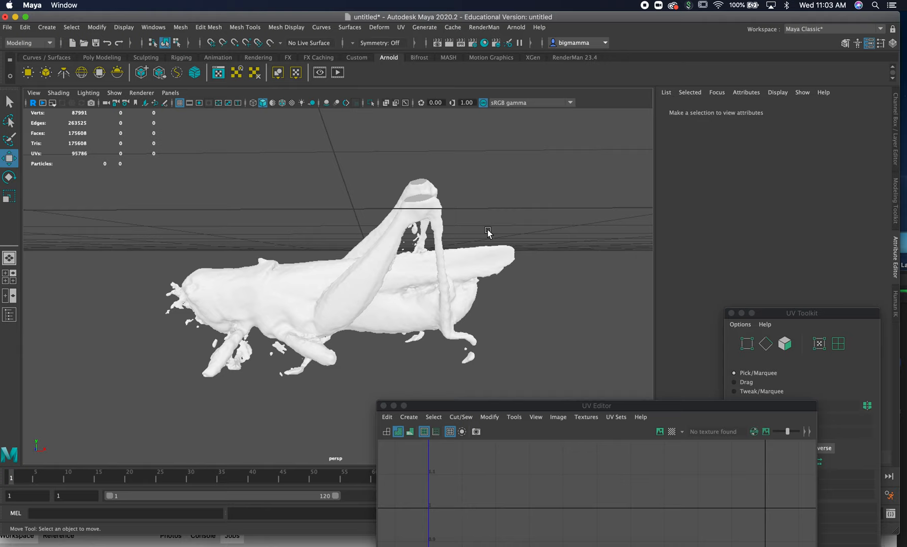
- Orbit and tilt the view to inspect the shaded grasshopper mesh from above
left_click_drag(486, 232, 368, 298)
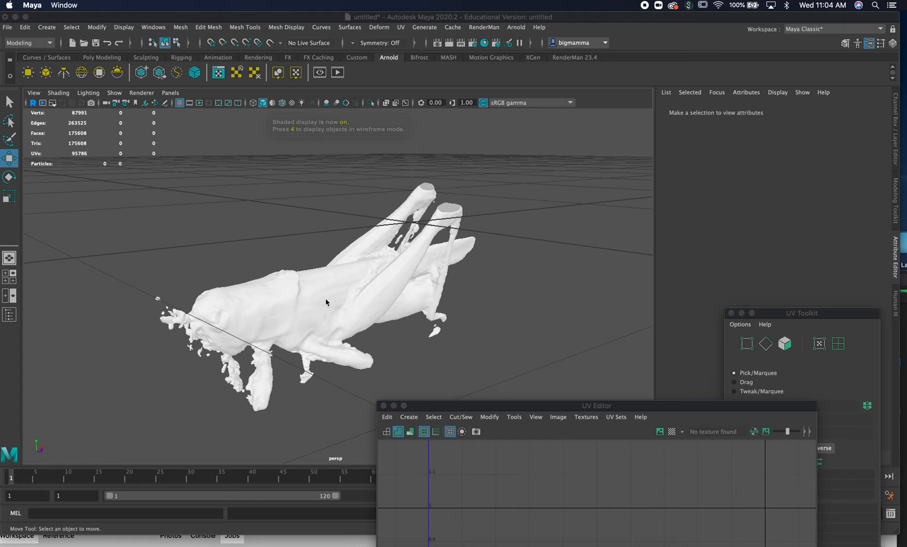
left_click_drag(326, 302, 397, 323)
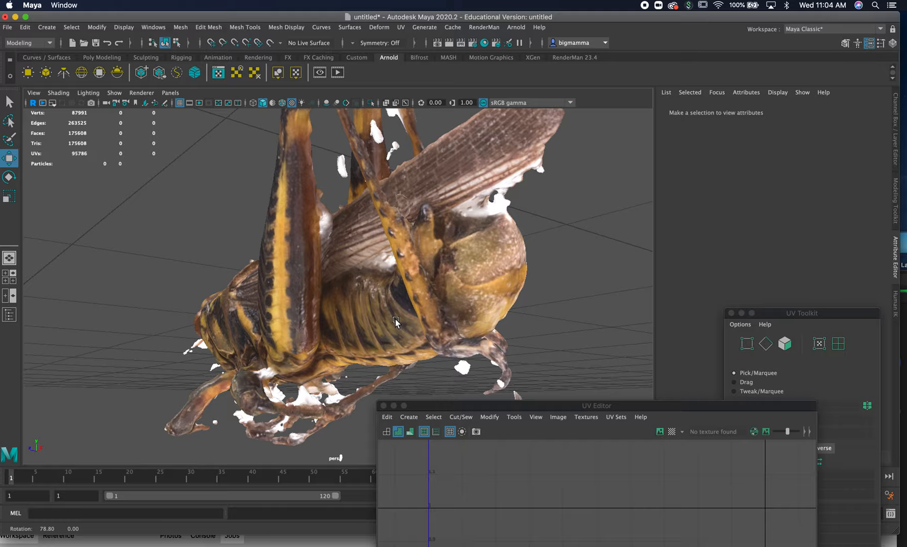
- Orbit the textured grasshopper to examine it from both sides
left_click_drag(396, 323, 428, 291)
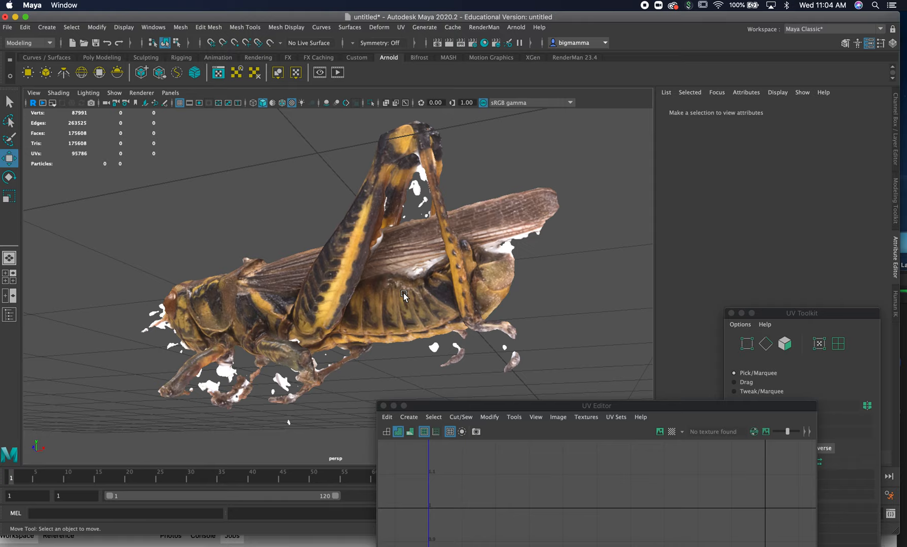
left_click_drag(405, 295, 610, 293)
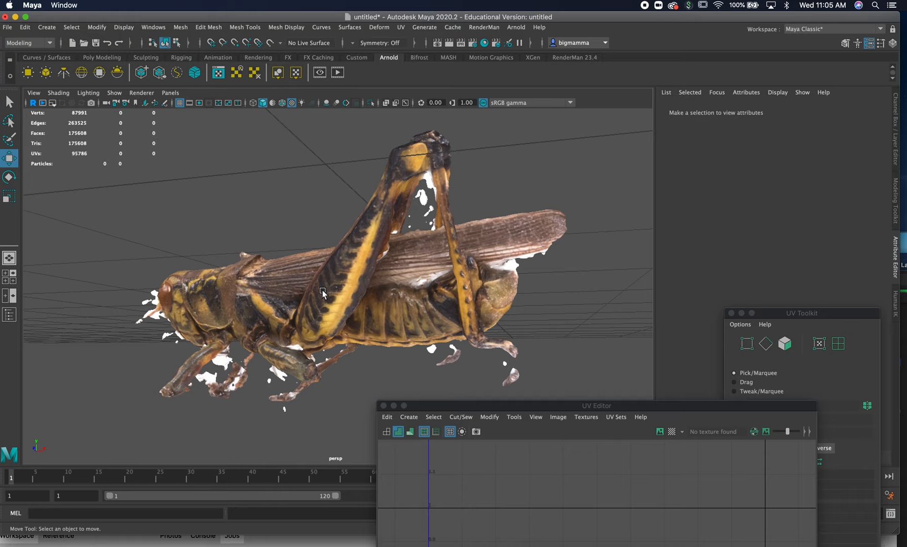
left_click_drag(324, 292, 424, 339)
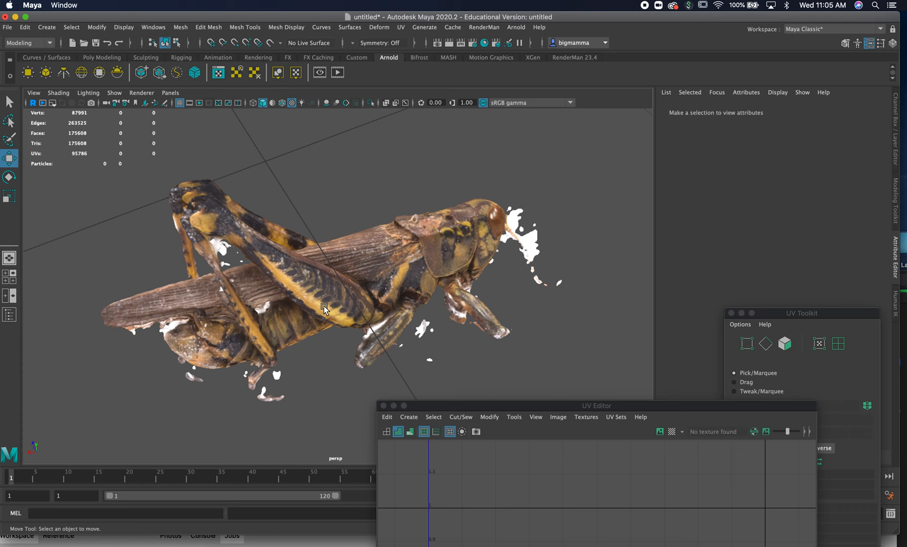
mouse_move(402, 191)
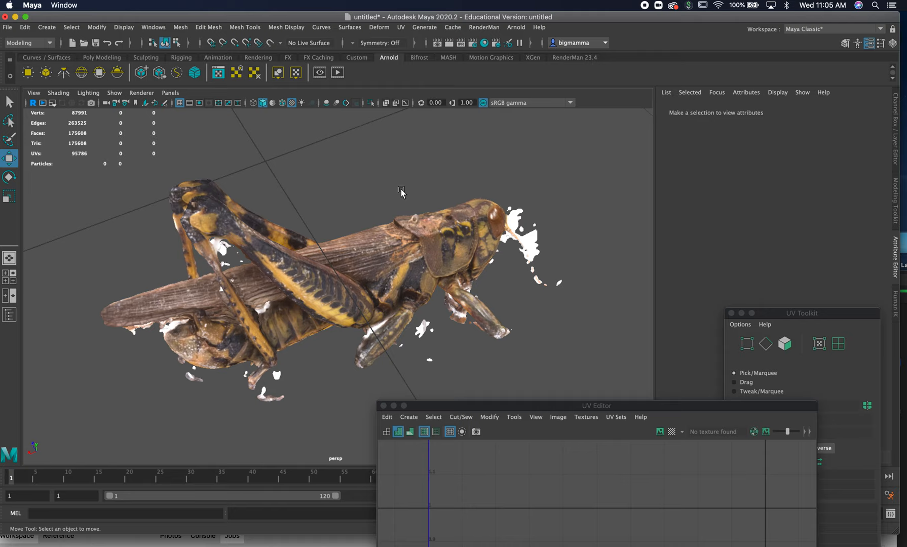
mouse_move(545, 138)
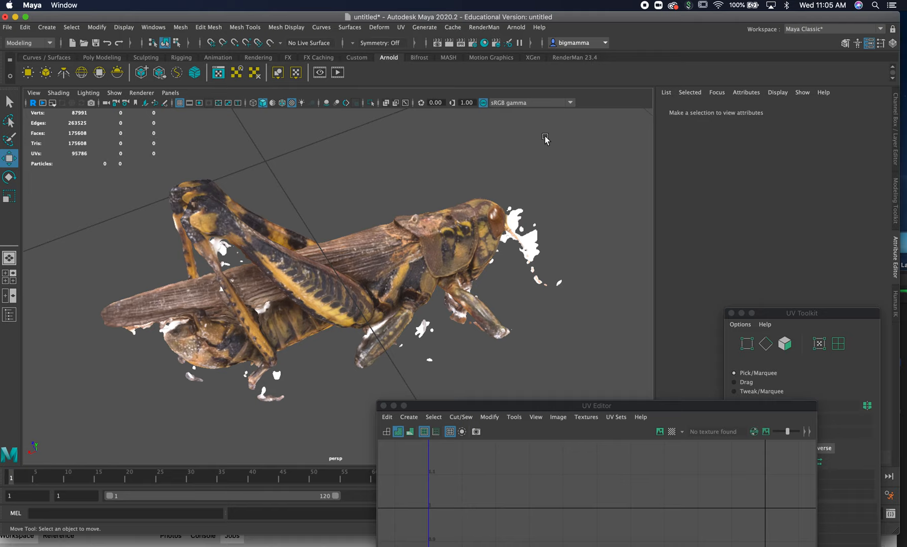